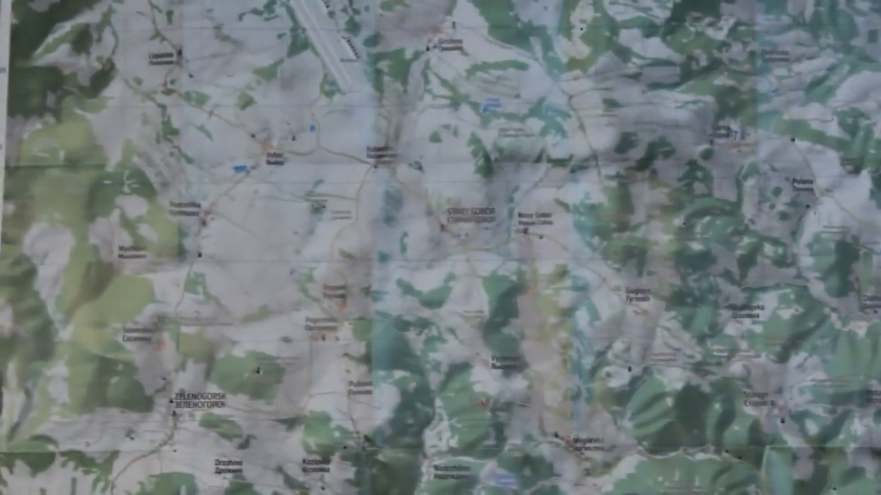
{"action": "scroll", "scroll_direction": "down", "scroll_amount": 3}
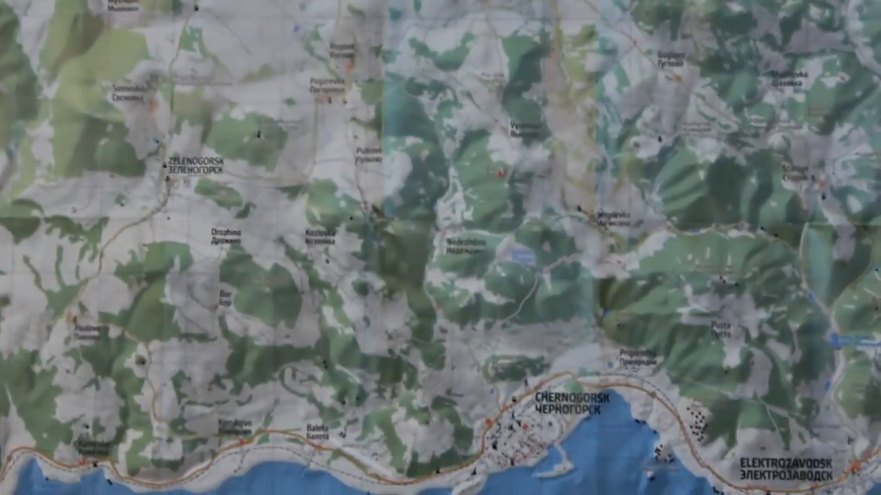